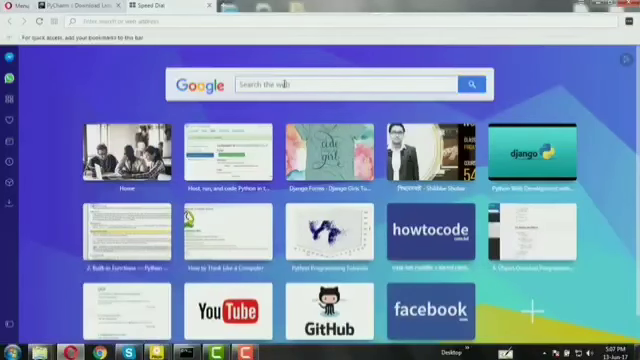
Step: Search Google for 'download pycharm' from the Opera Speed Dial
text(download pycharm)
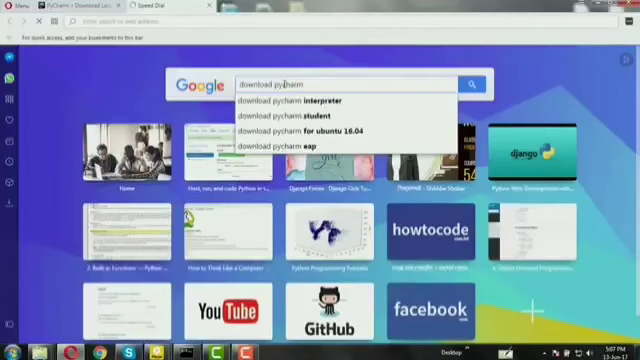
key(Enter)
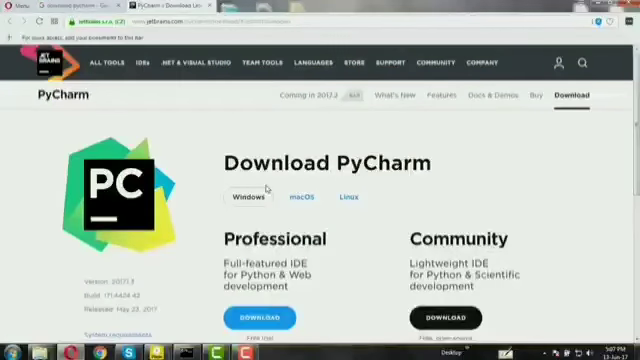
scroll(down, 3)
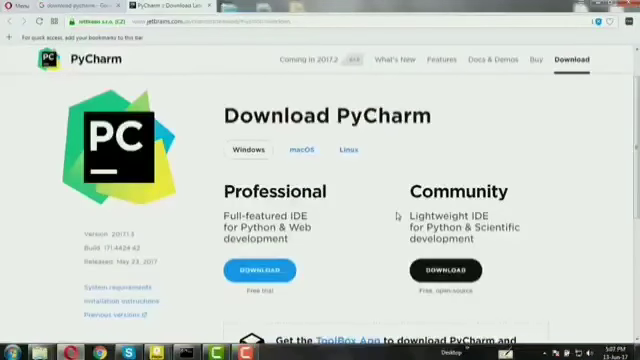
scroll(down, 3)
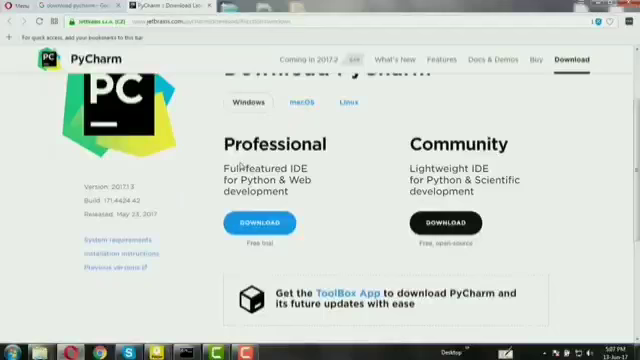
scroll(down, 3)
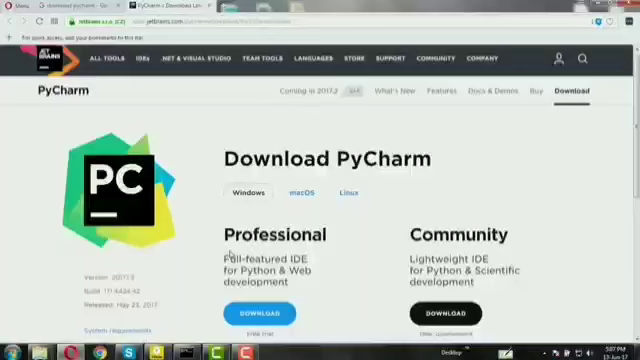
scroll(down, 3)
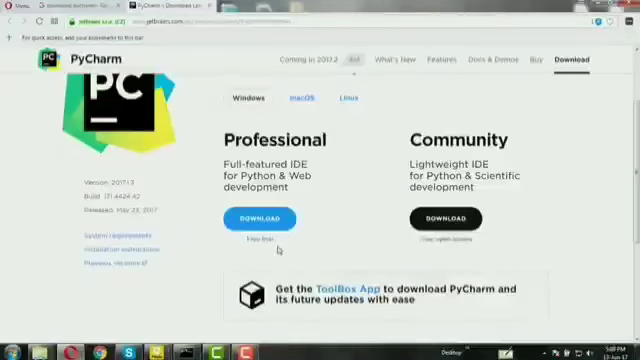
scroll(down, 3)
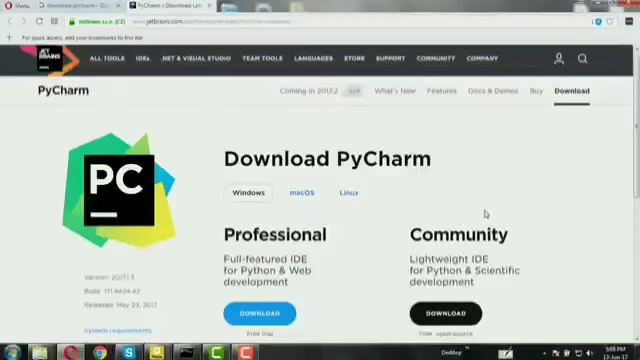
scroll(down, 3)
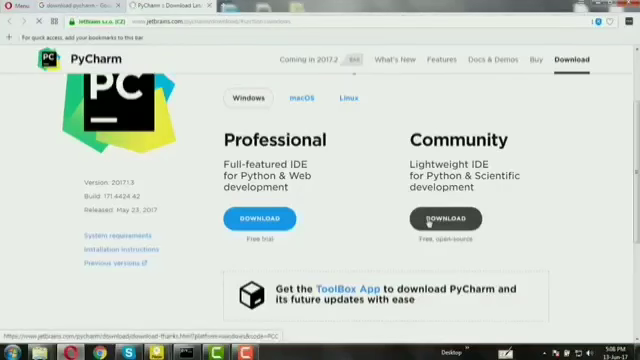
Step: Download the Community edition installer and save it to the Desktop
click(440, 216)
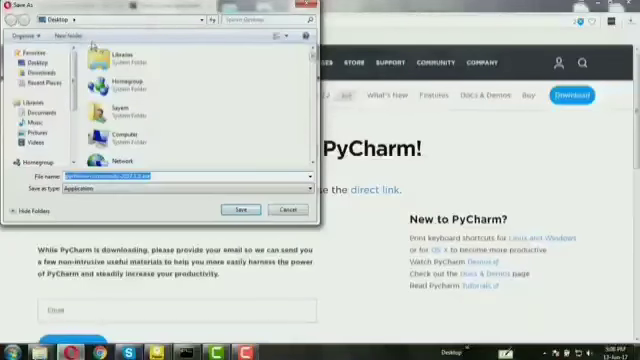
click(224, 208)
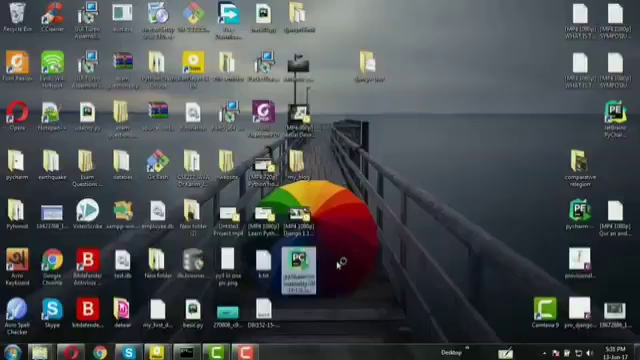
Step: Launch the downloaded installer and move past the setup welcome screen
double_click(292, 280)
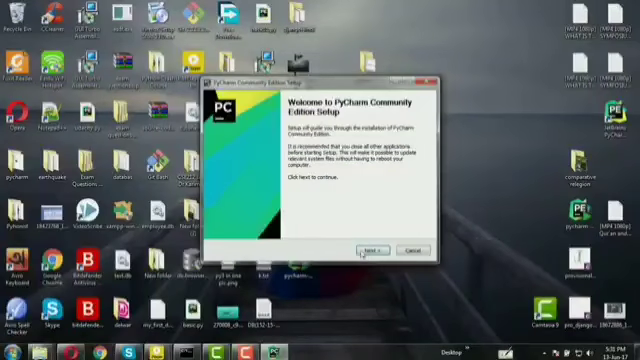
click(376, 250)
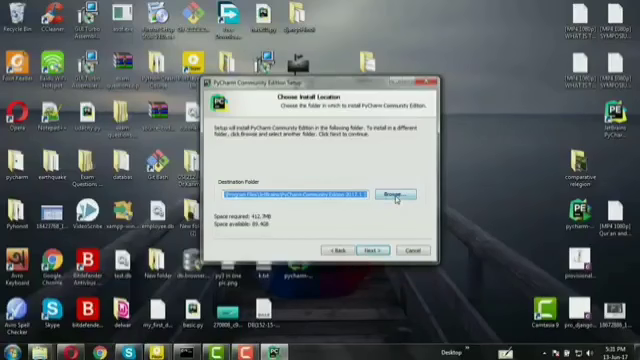
Step: Keep the default install folder and tick the desktop shortcut/association option
click(380, 188)
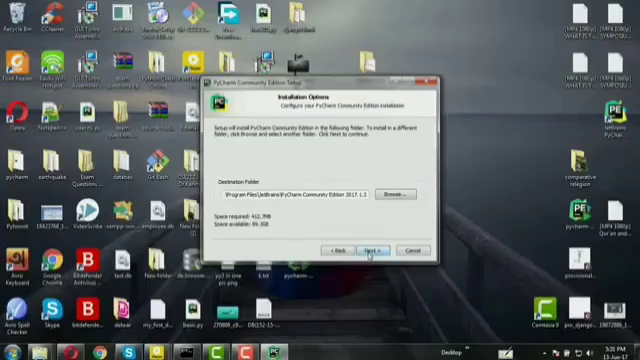
click(372, 248)
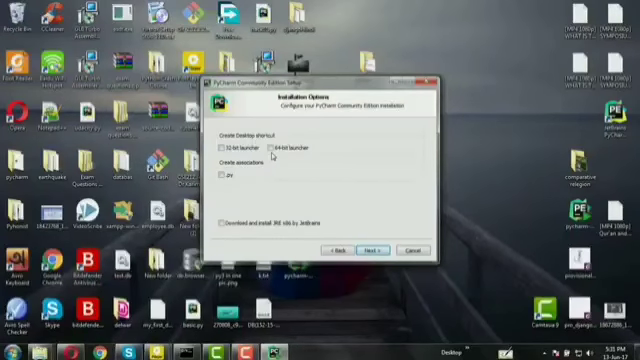
click(292, 146)
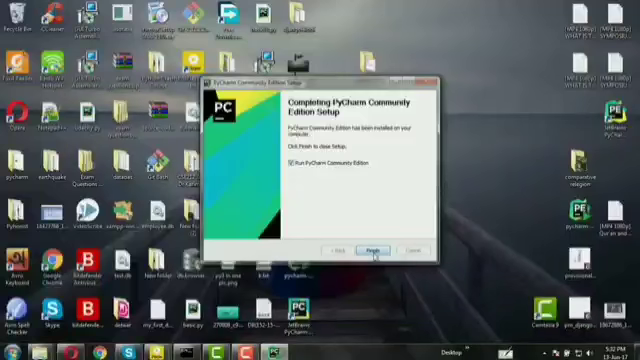
Step: Finish setup with 'Run PyCharm Community Edition' ticked so PyCharm launches
click(378, 248)
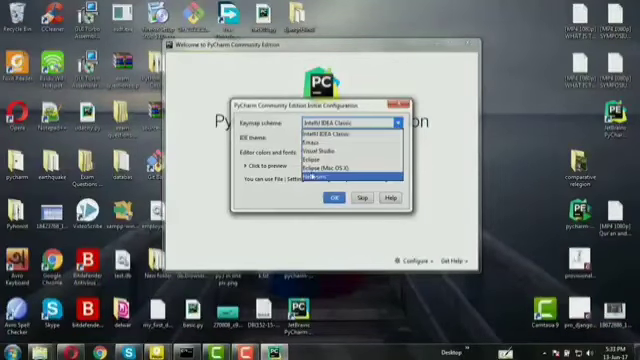
Step: Choose a keymap scheme in PyCharm's initial configuration dialog
click(344, 120)
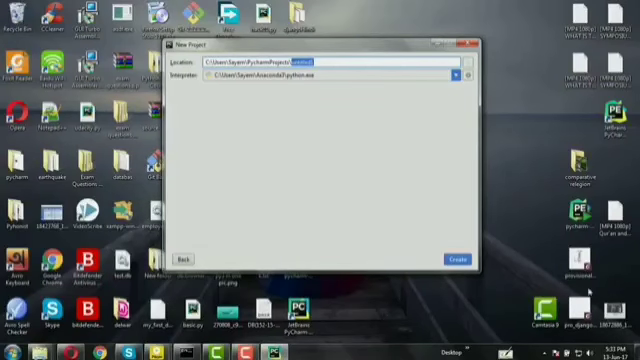
mouse_move(348, 204)
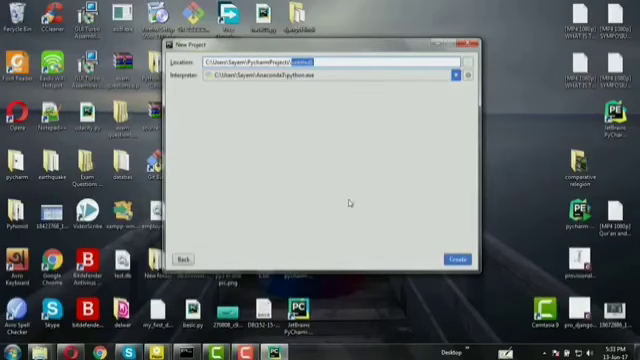